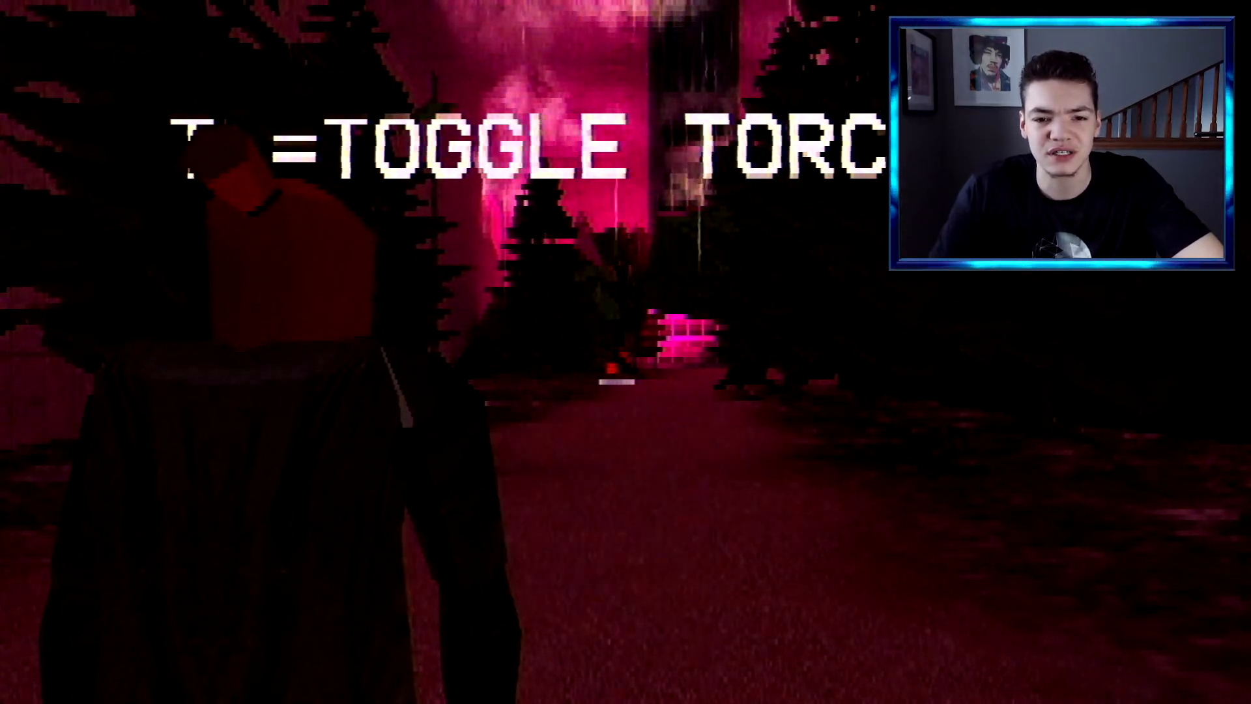
{"action": "key", "text": "t"}
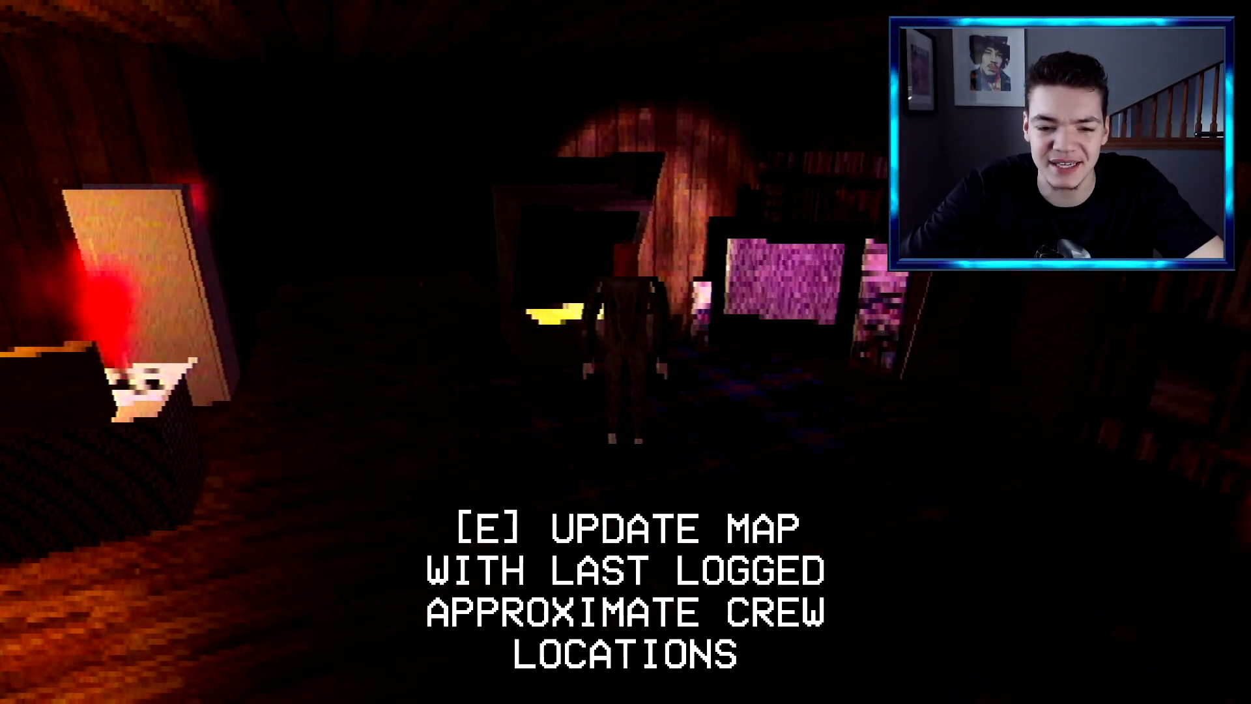
{"action": "key", "text": "e"}
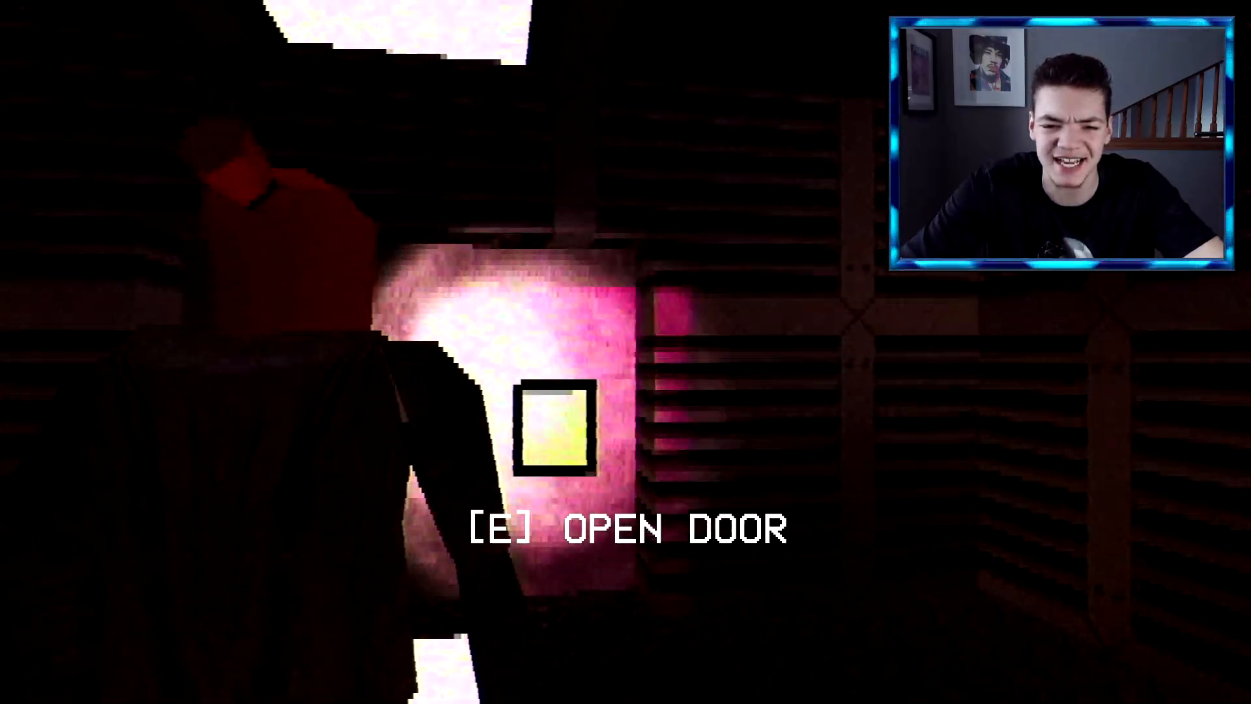
{"action": "key", "text": "e"}
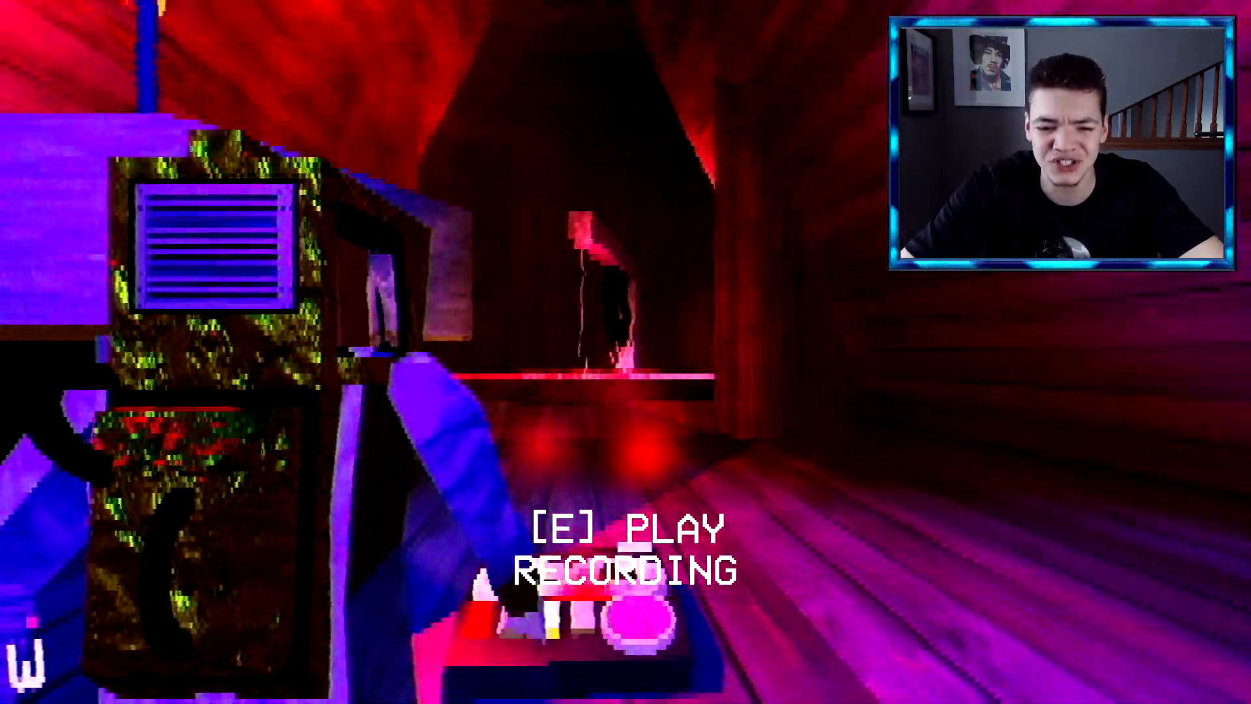
{"action": "key", "text": "e"}
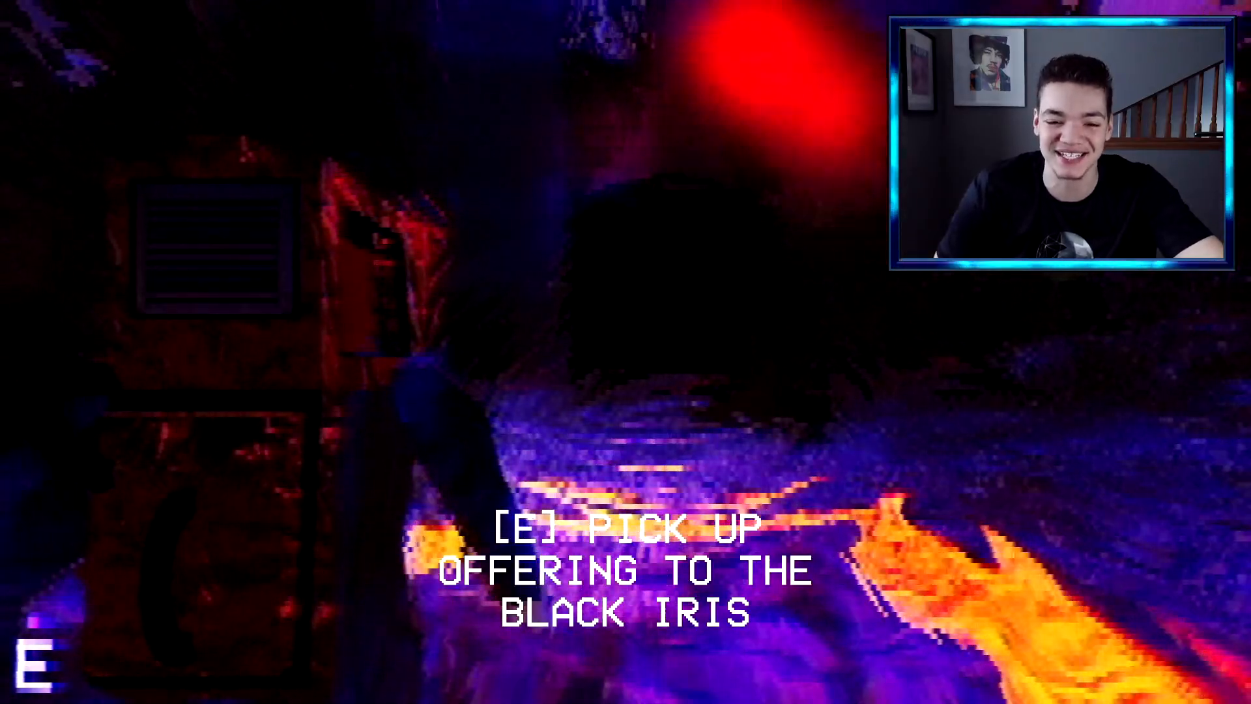
{"action": "key", "text": "e"}
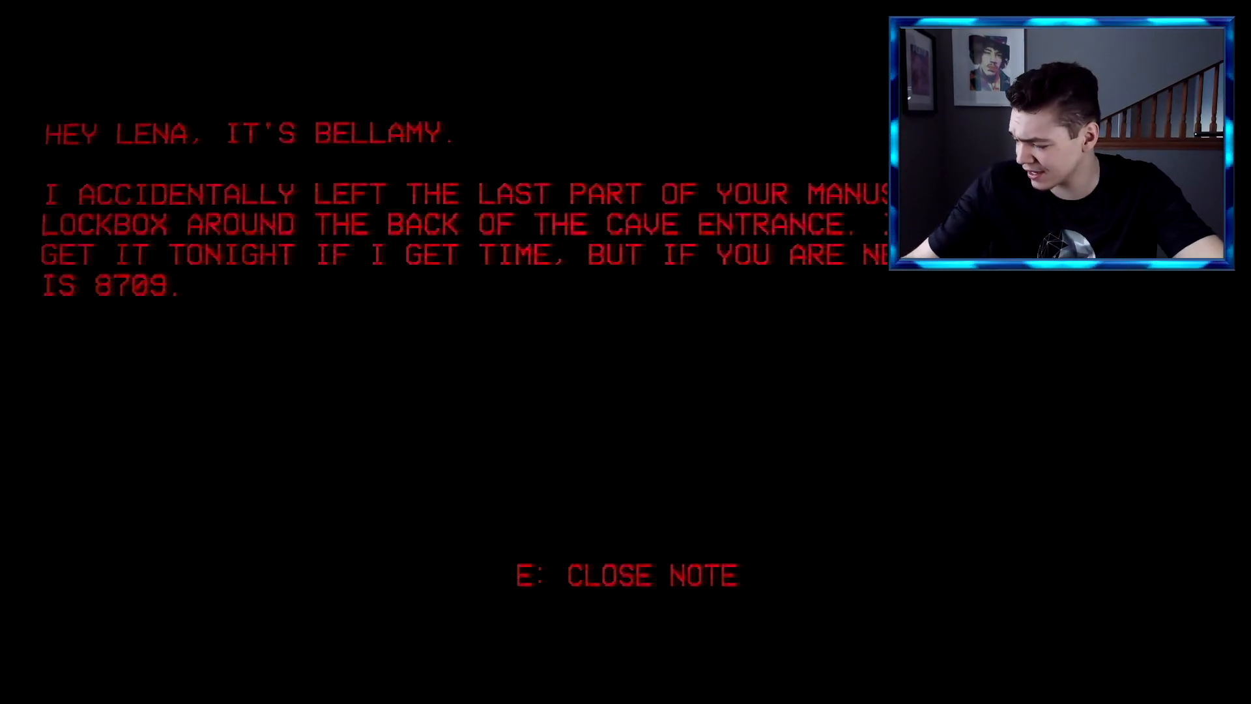
{"action": "key", "text": "e"}
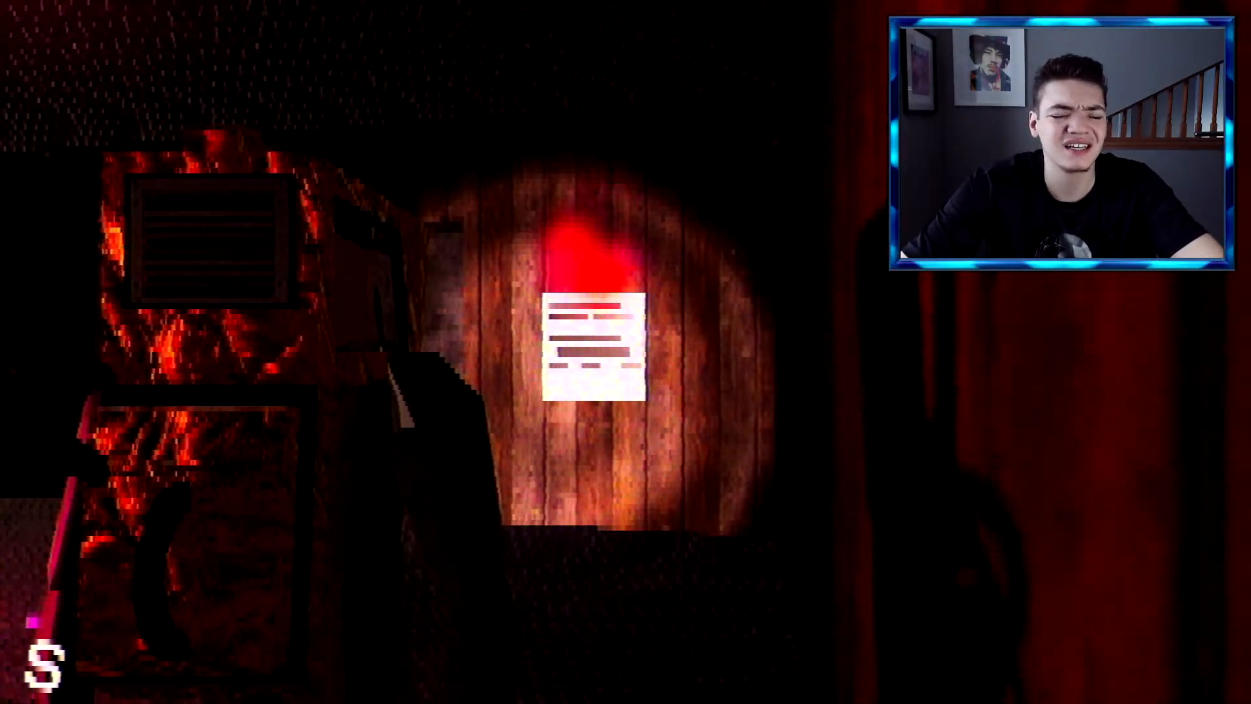
{"action": "left_click", "coordinate": [592, 347]}
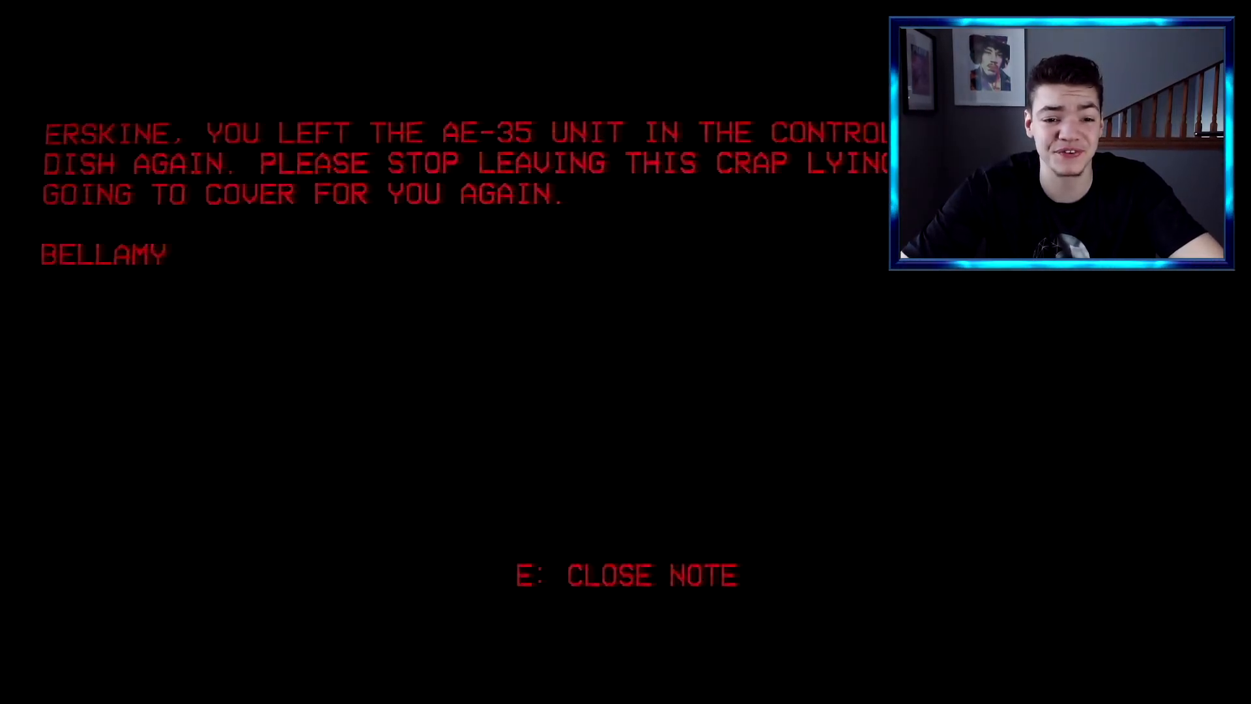
{"action": "key", "text": "e"}
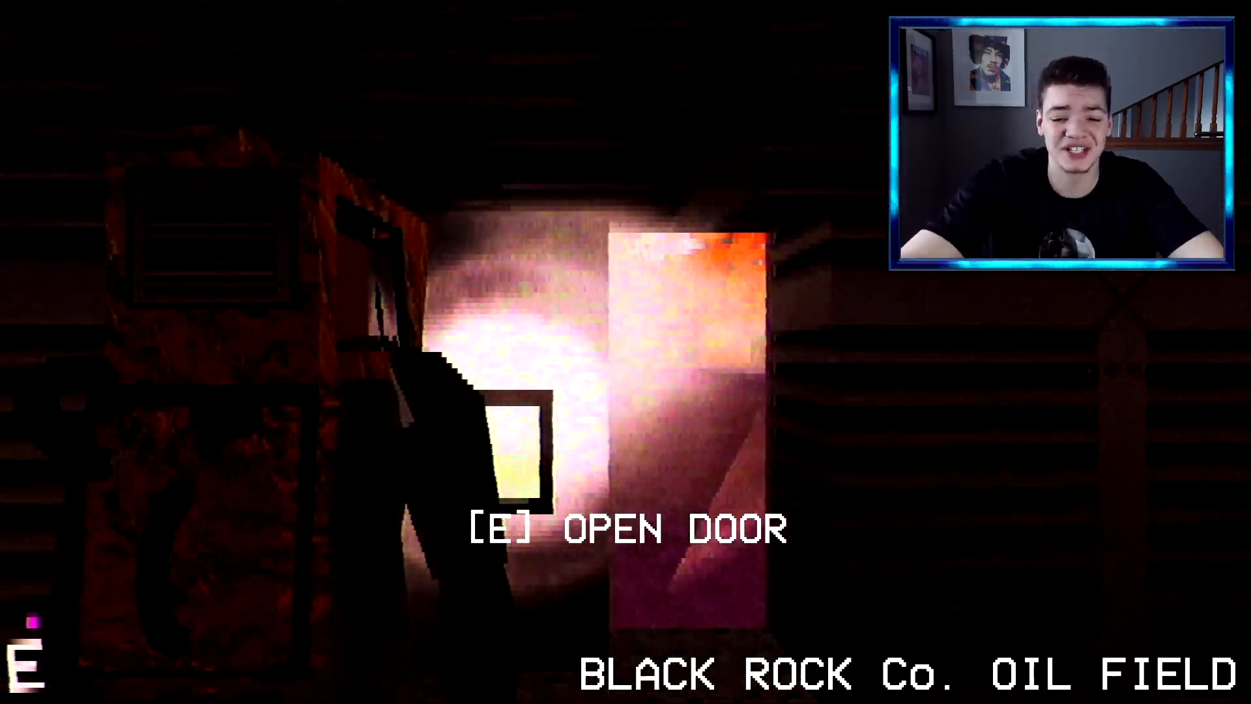
{"action": "key", "text": "e"}
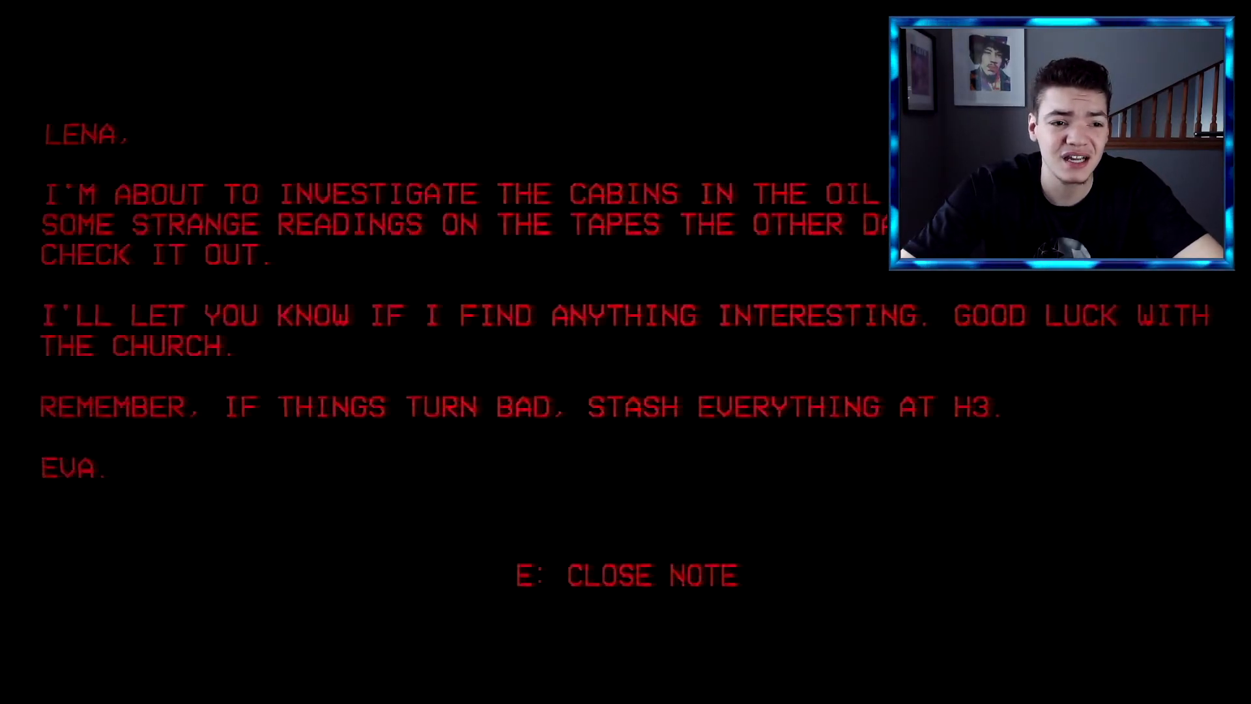
{"action": "key", "text": "e"}
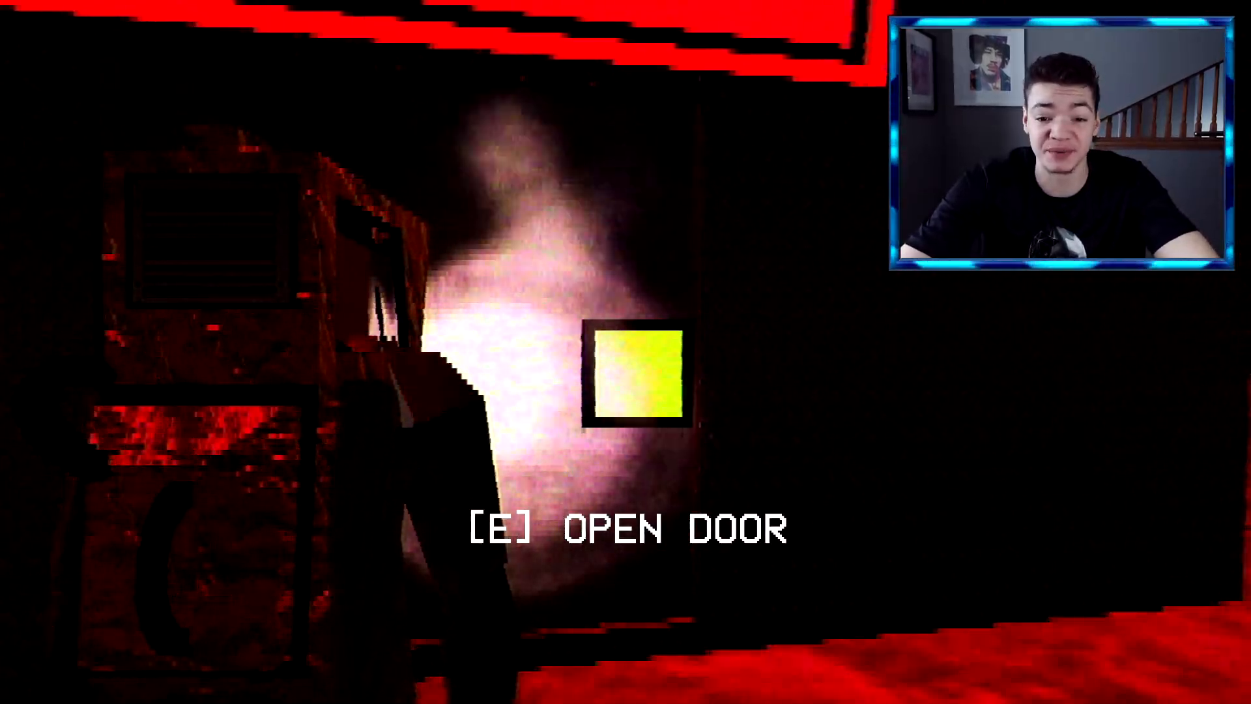
{"action": "key", "text": "e"}
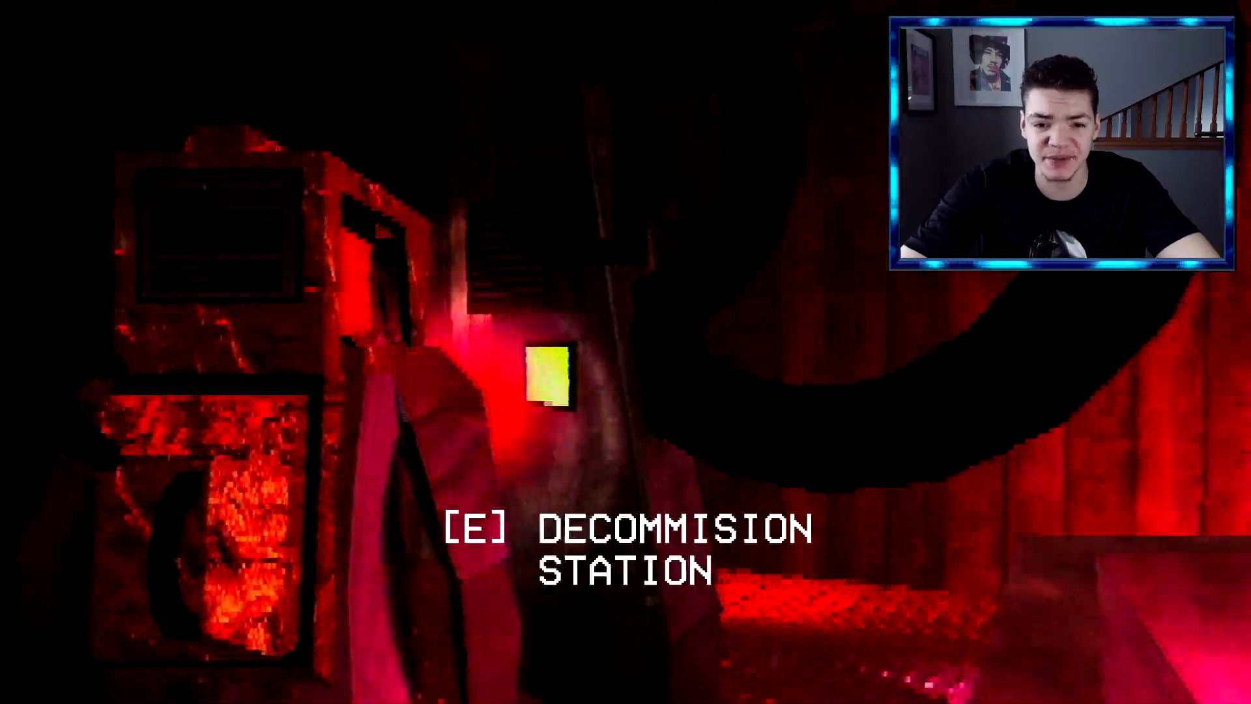
{"action": "key", "text": "e"}
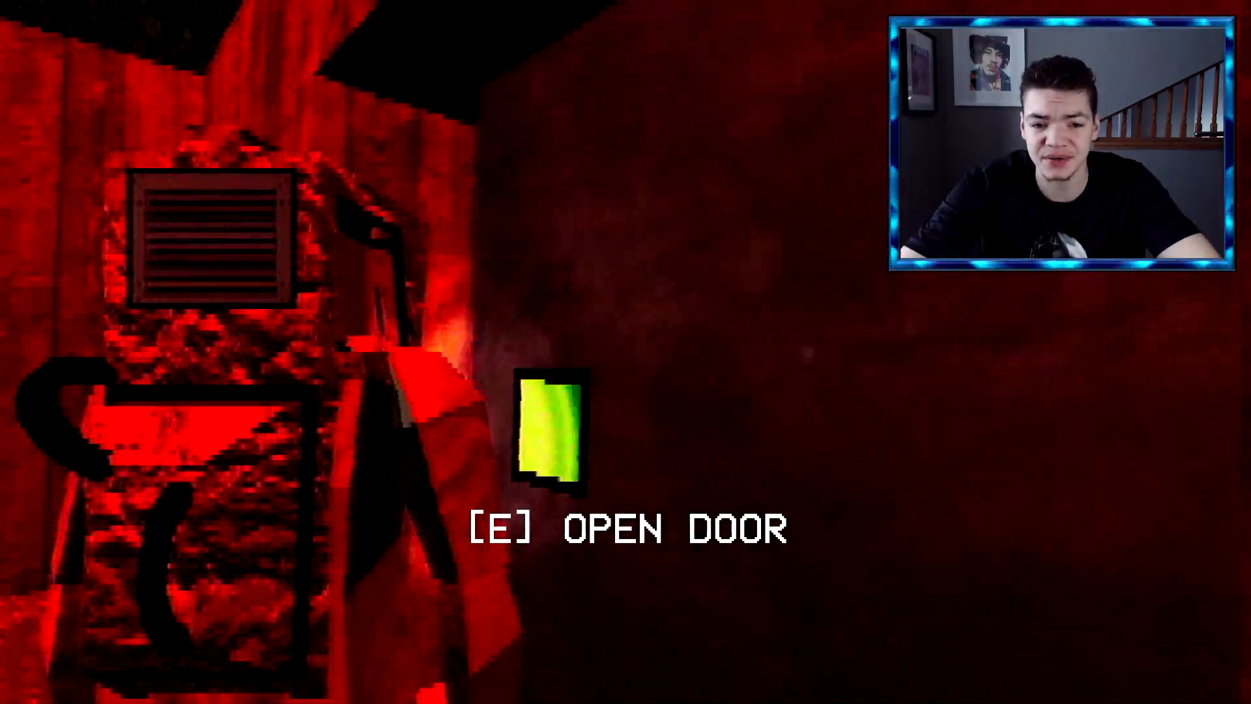
{"action": "key", "text": "e"}
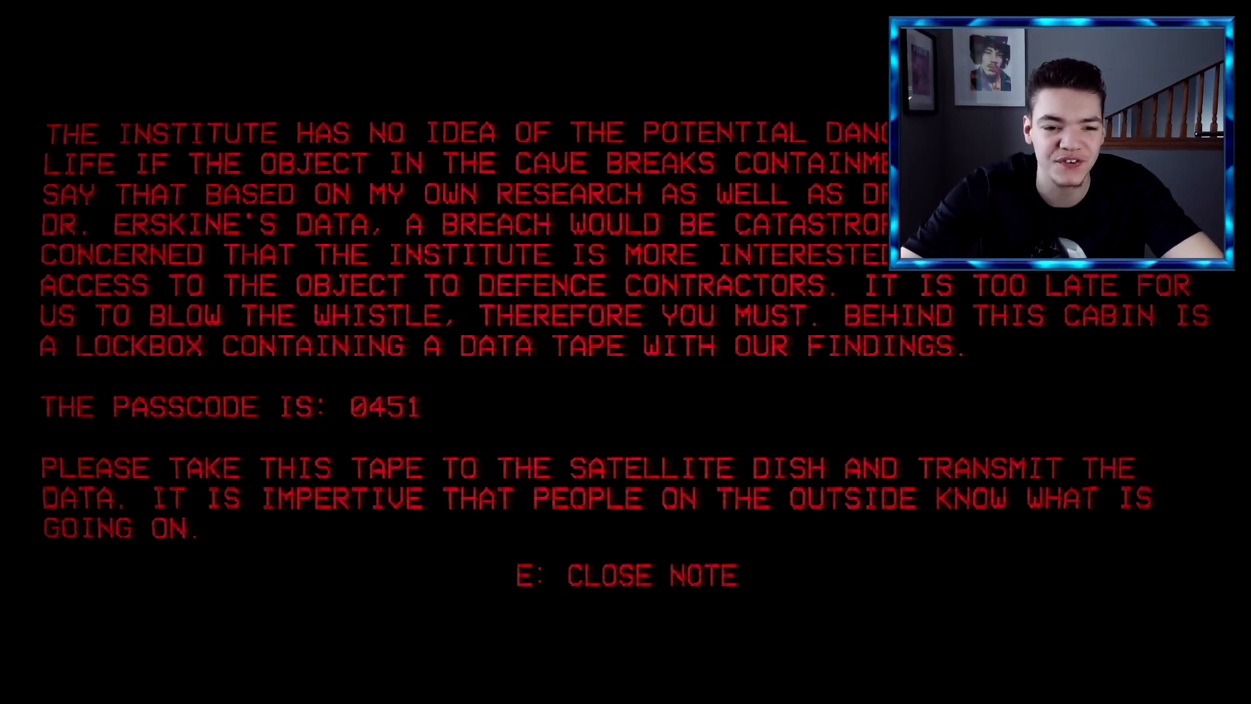
{"action": "key", "text": "e"}
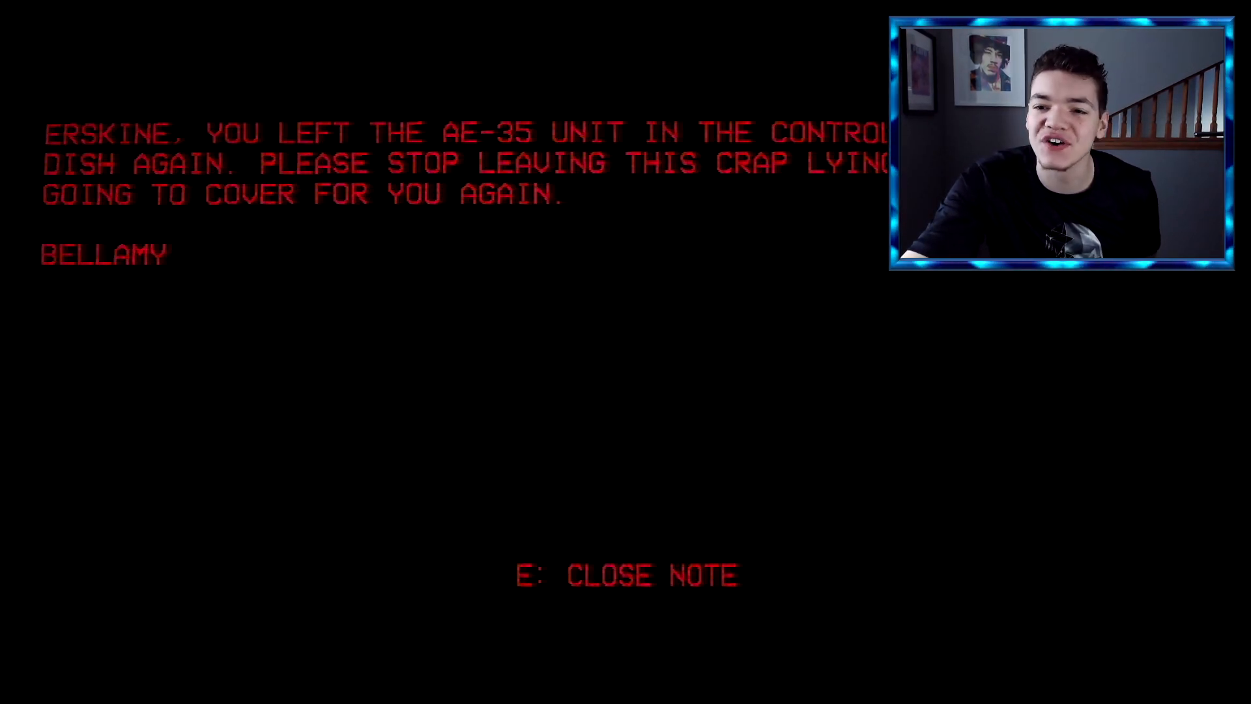
{"action": "key", "text": "e"}
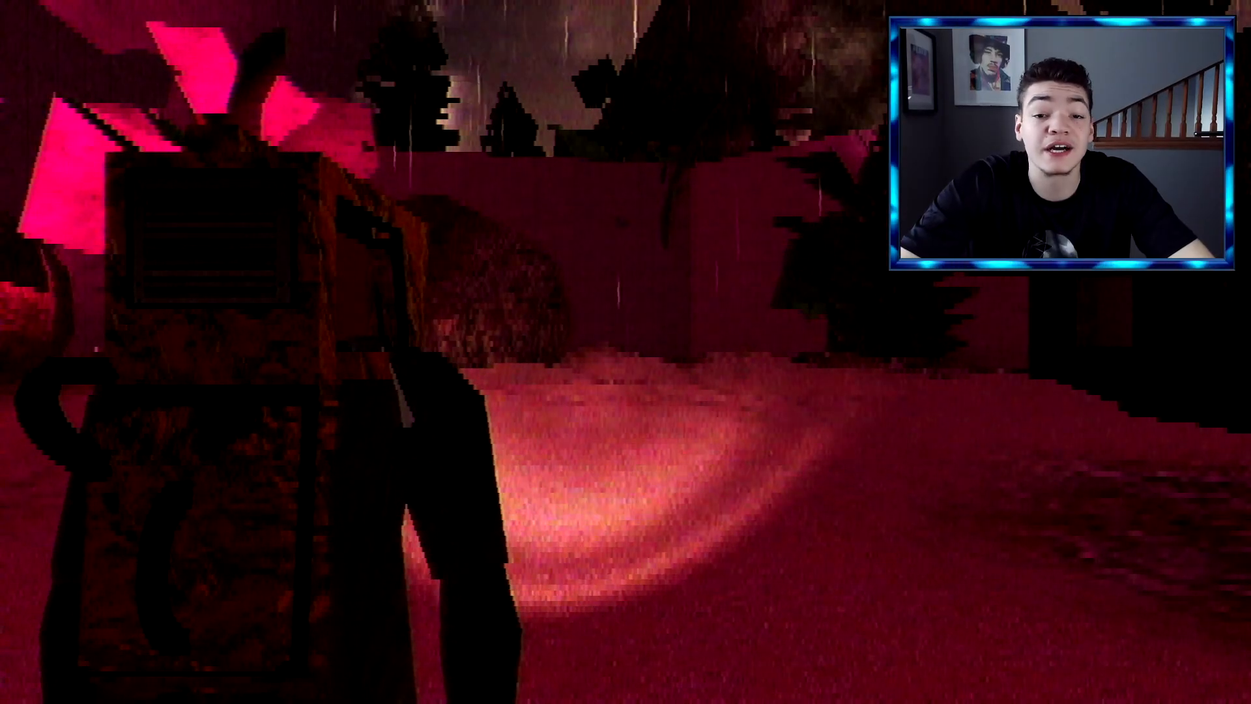